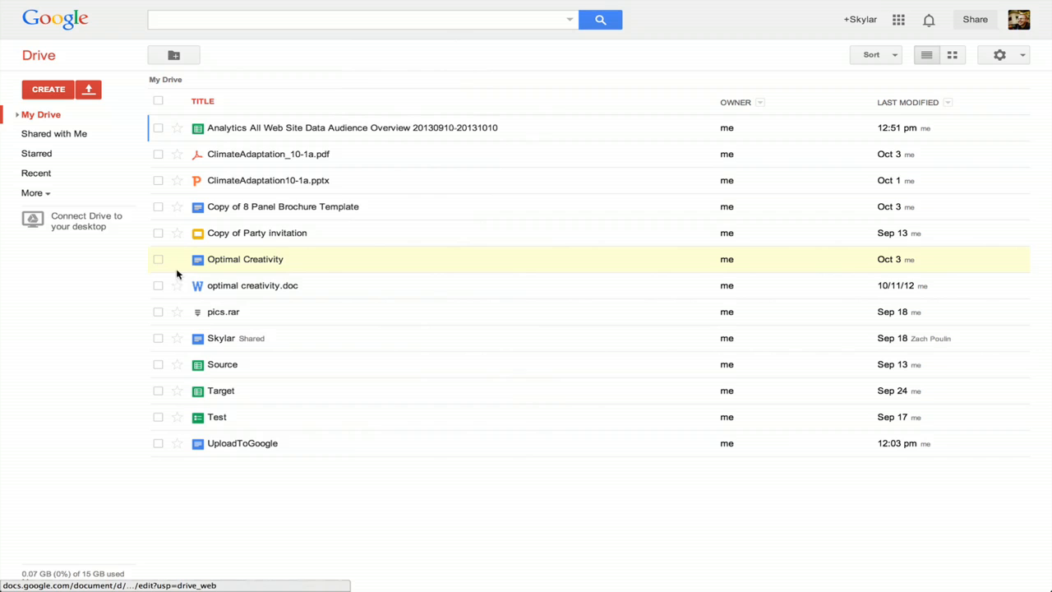
Open the 'Optimal Creativity' Google Doc from the My Drive file list.
{"action": "double_click", "coordinate": [245, 258]}
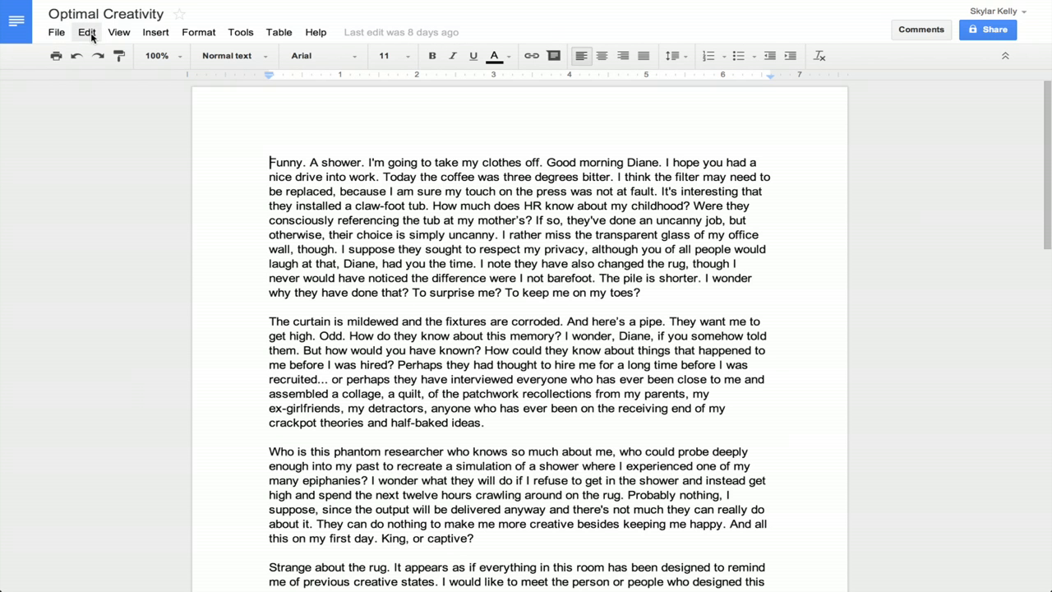
Start downloading 'Optimal Creativity' from the File menu, saving to the Desktop.
{"action": "left_click", "coordinate": [55, 32]}
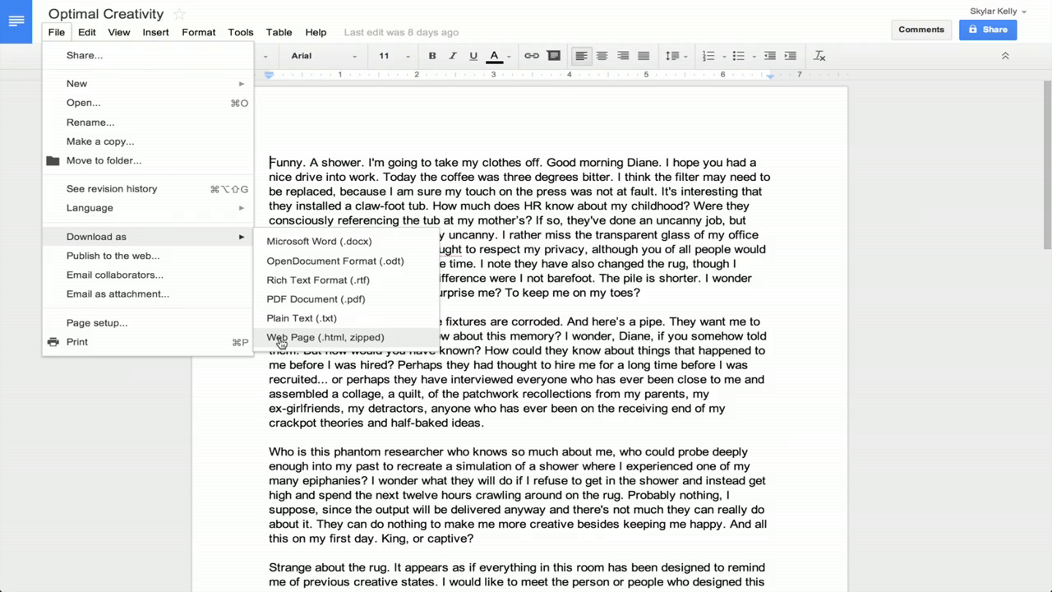
{"action": "mouse_move", "coordinate": [303, 318]}
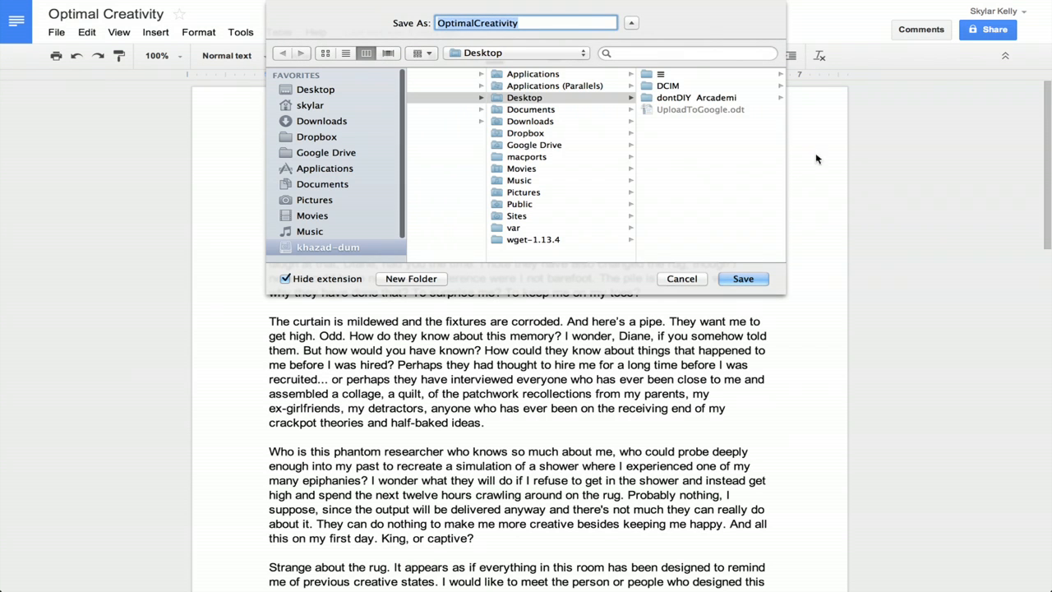
{"action": "left_click", "coordinate": [314, 88]}
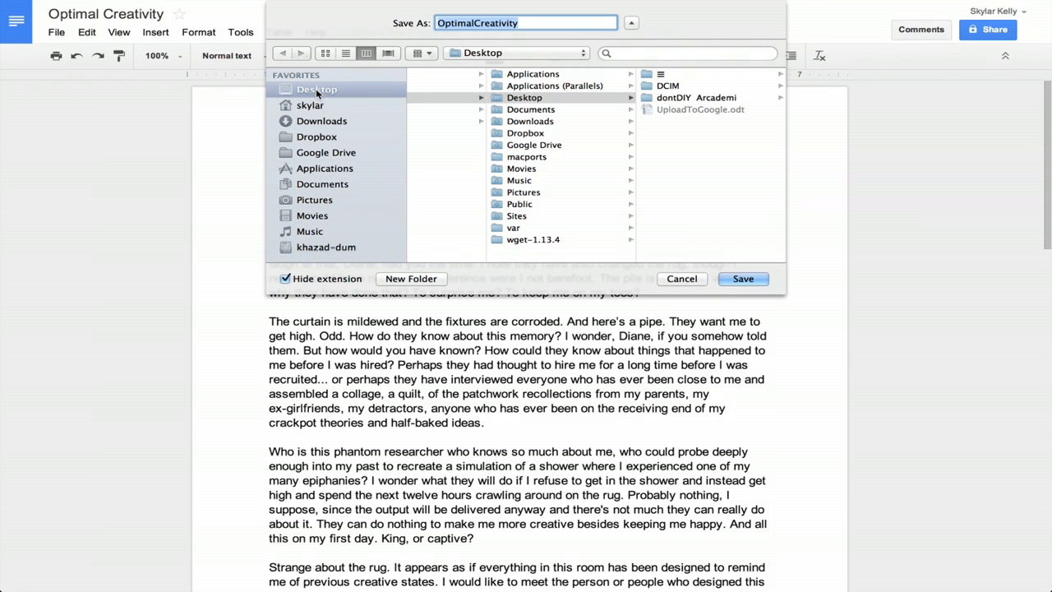